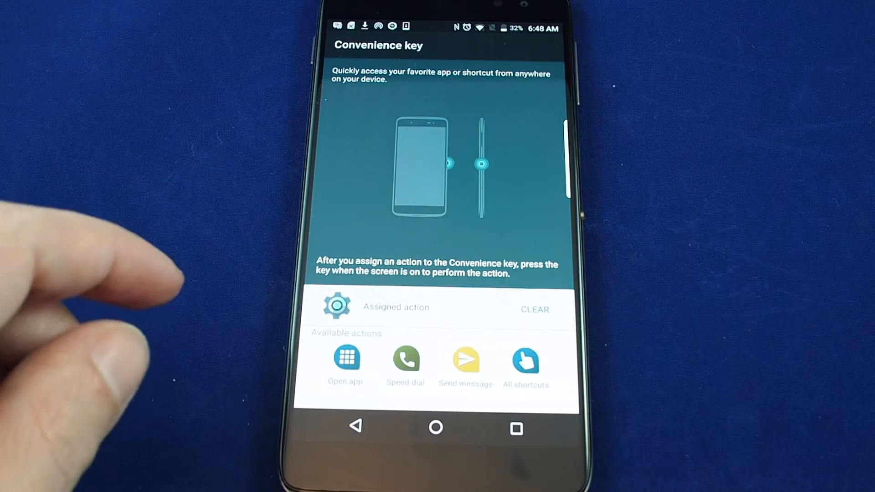
mouse_move(290, 312)
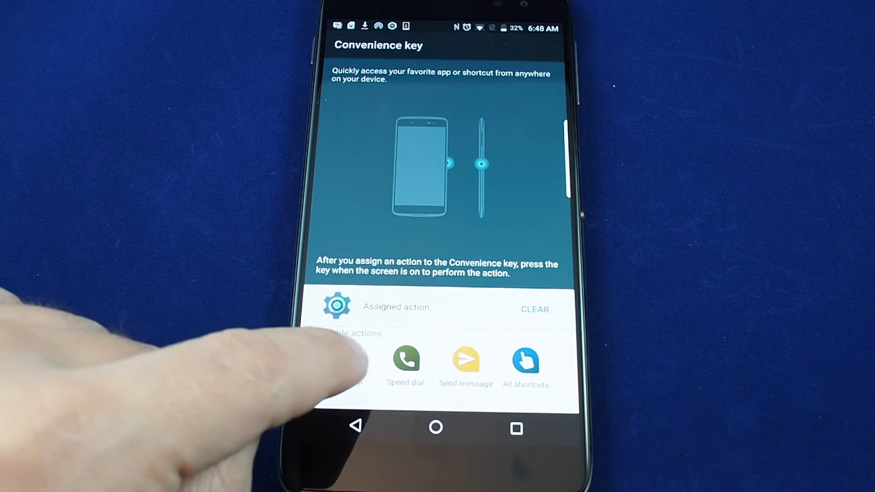
Open All shortcuts under Available actions to see the shortcut categories.
click(525, 362)
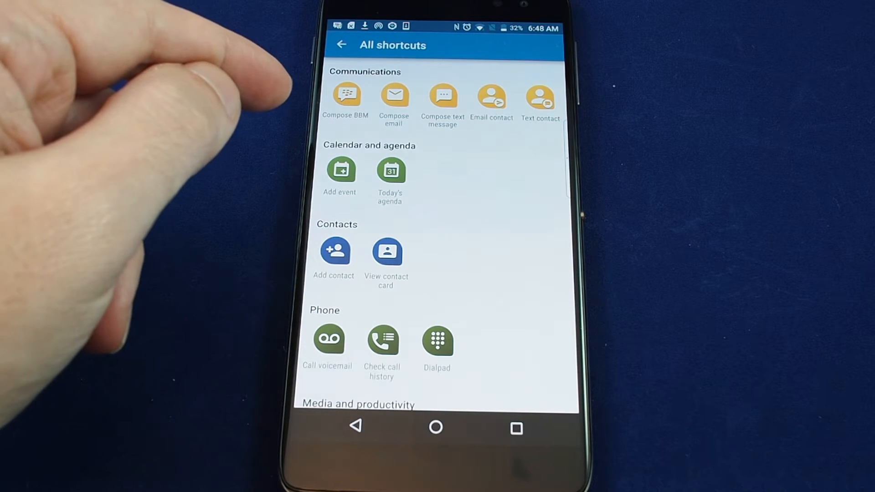
mouse_move(83, 167)
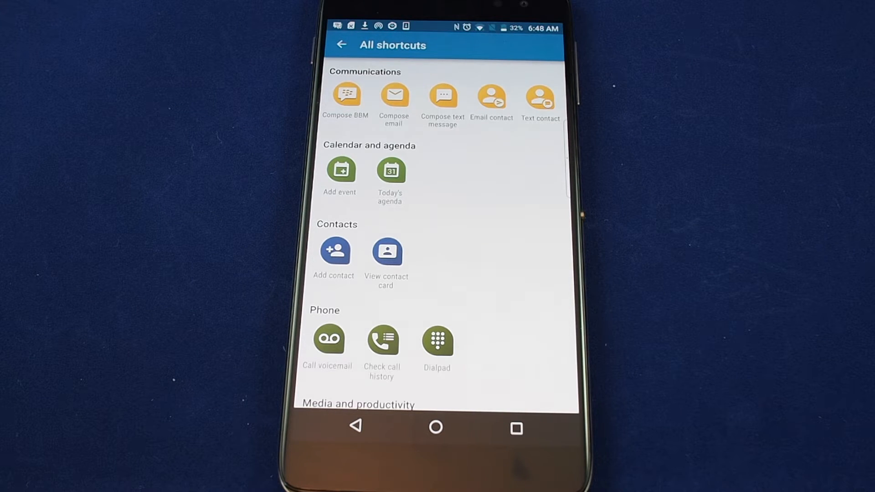
scroll(down, 3)
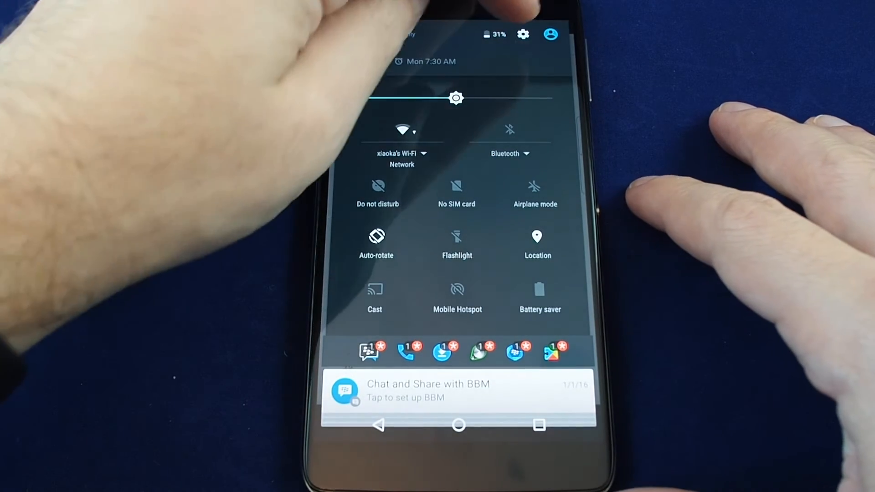
Go from Quick Settings to Device > Convenience key, now showing the flashlight.
click(522, 34)
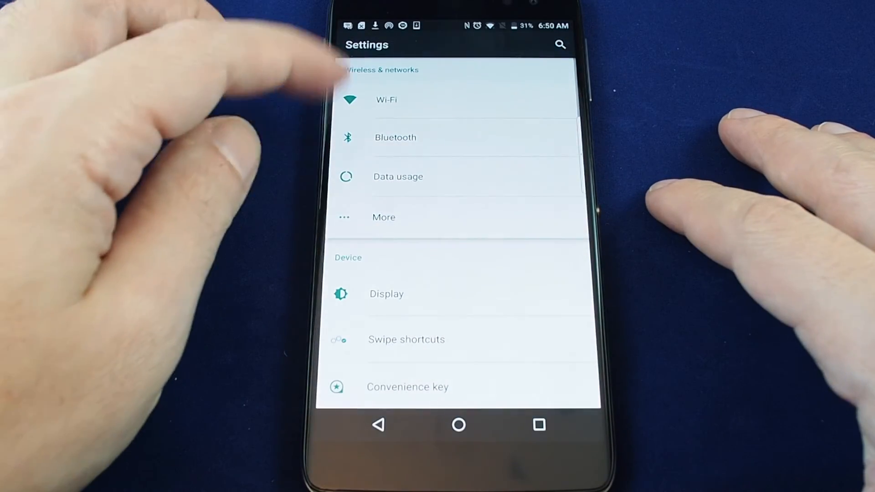
scroll(down, 3)
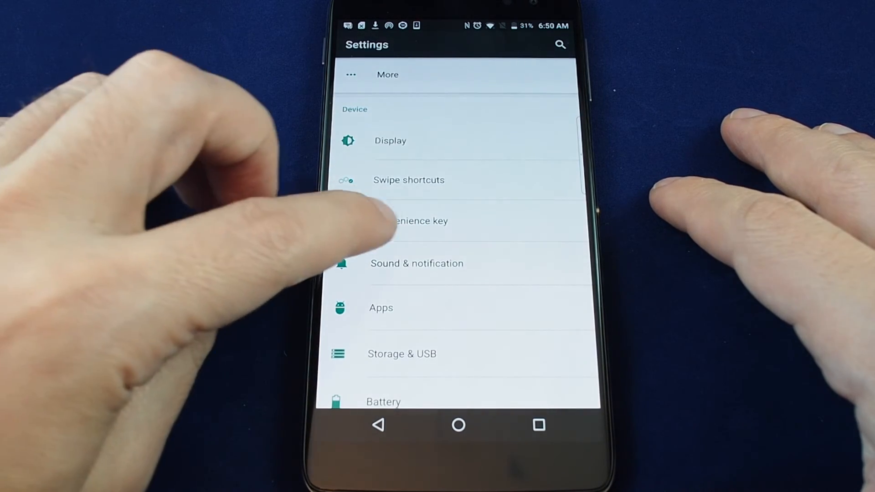
click(413, 221)
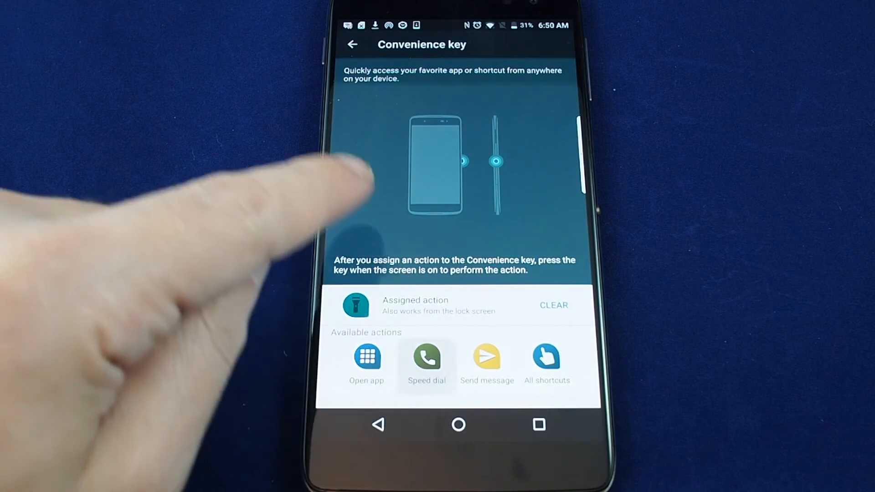
Open All shortcuts again and scroll down to the device group's flashlight, lock screen and volume shortcuts.
click(547, 357)
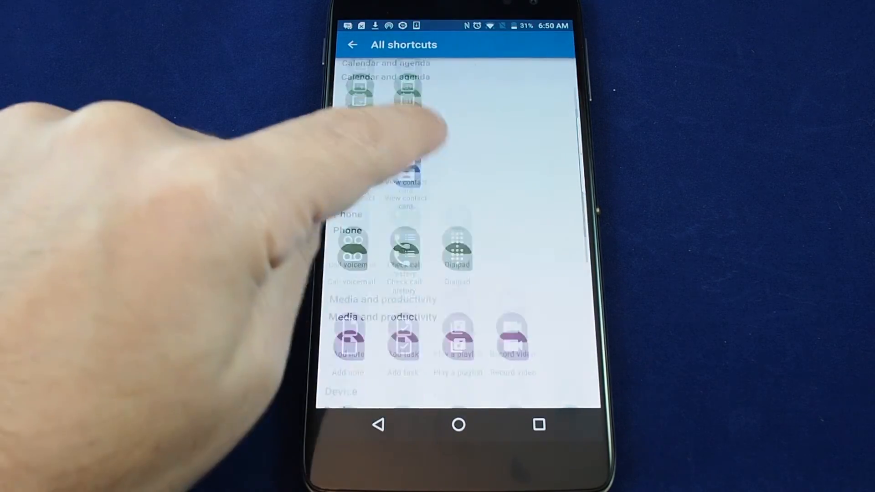
scroll(down, 3)
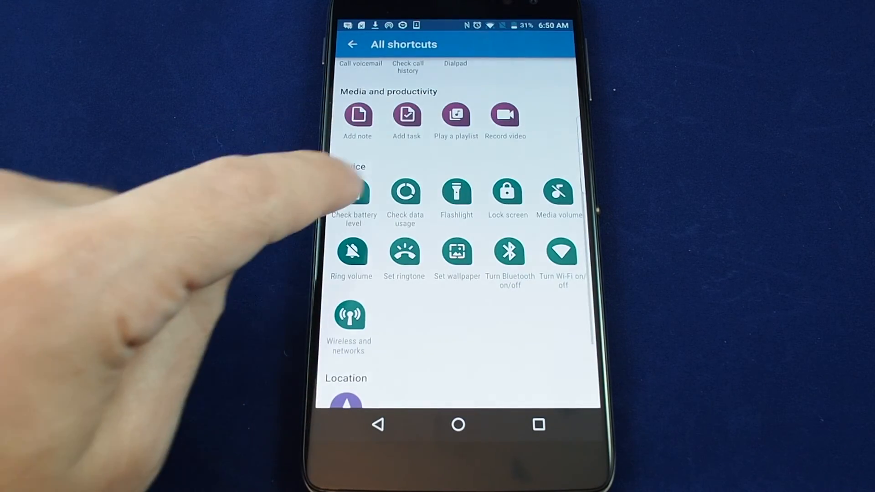